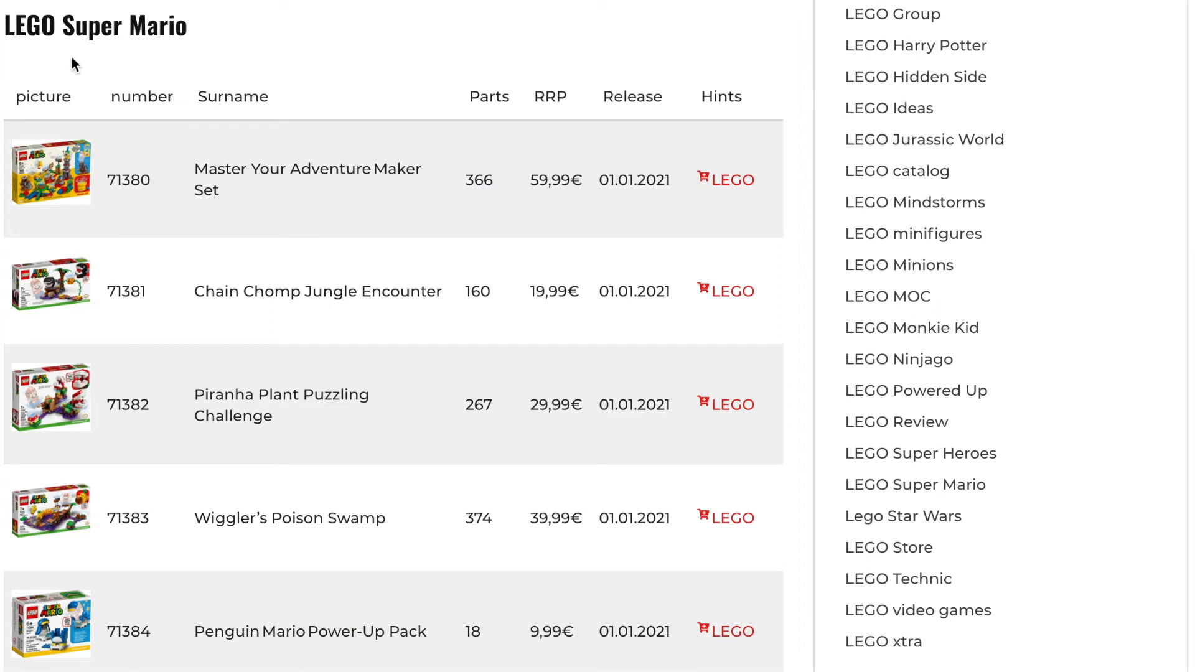
pyautogui.moveTo(55, 54)
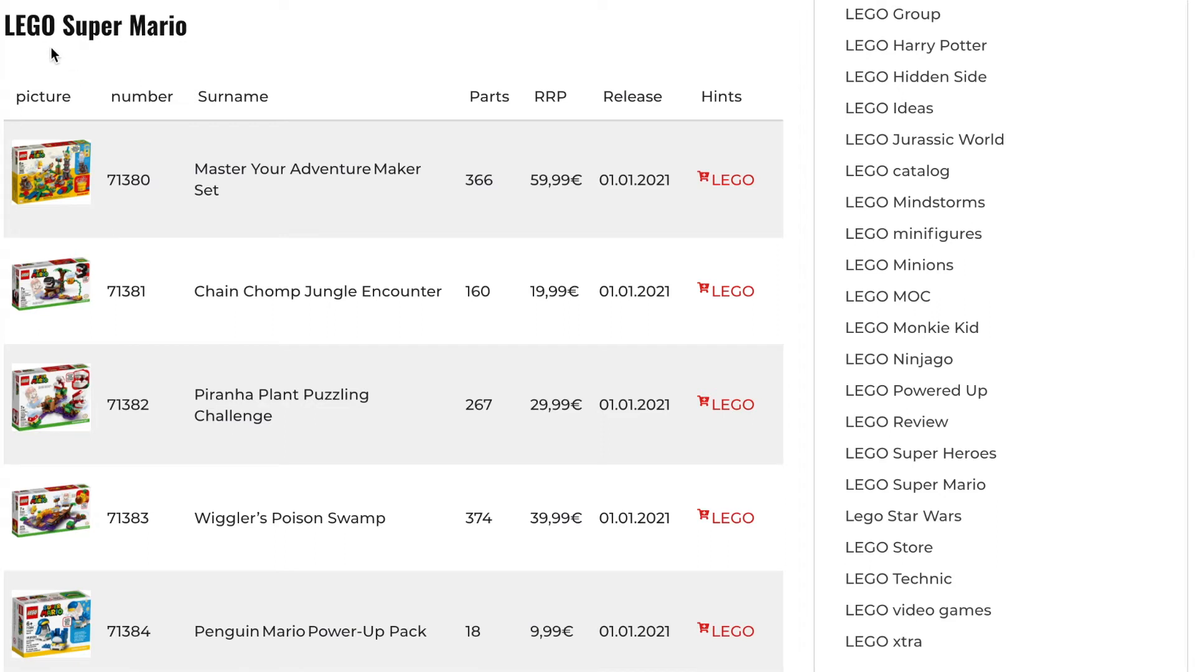
pyautogui.scroll(-3)
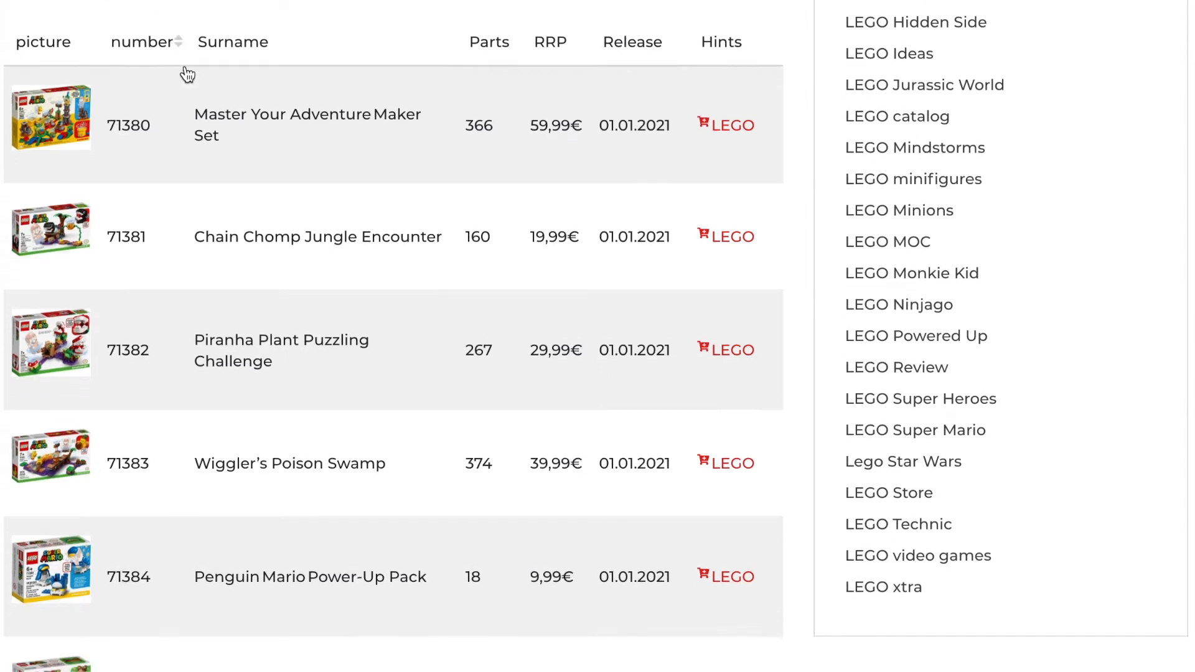
pyautogui.scroll(-3)
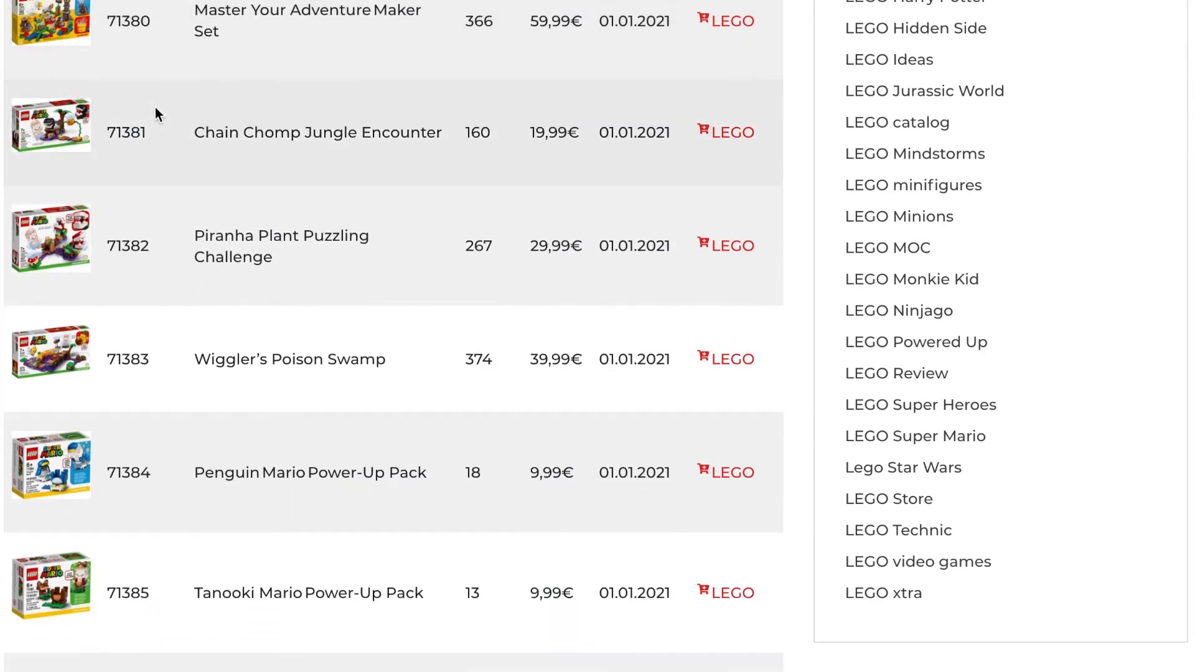
pyautogui.scroll(-3)
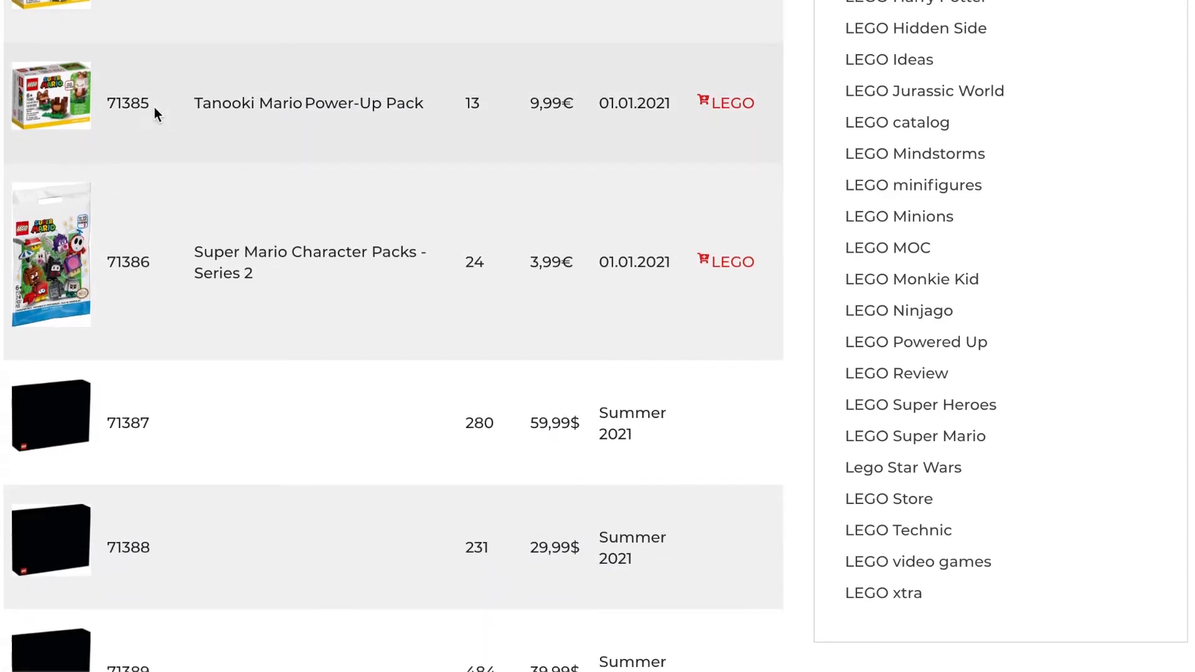
pyautogui.scroll(-3)
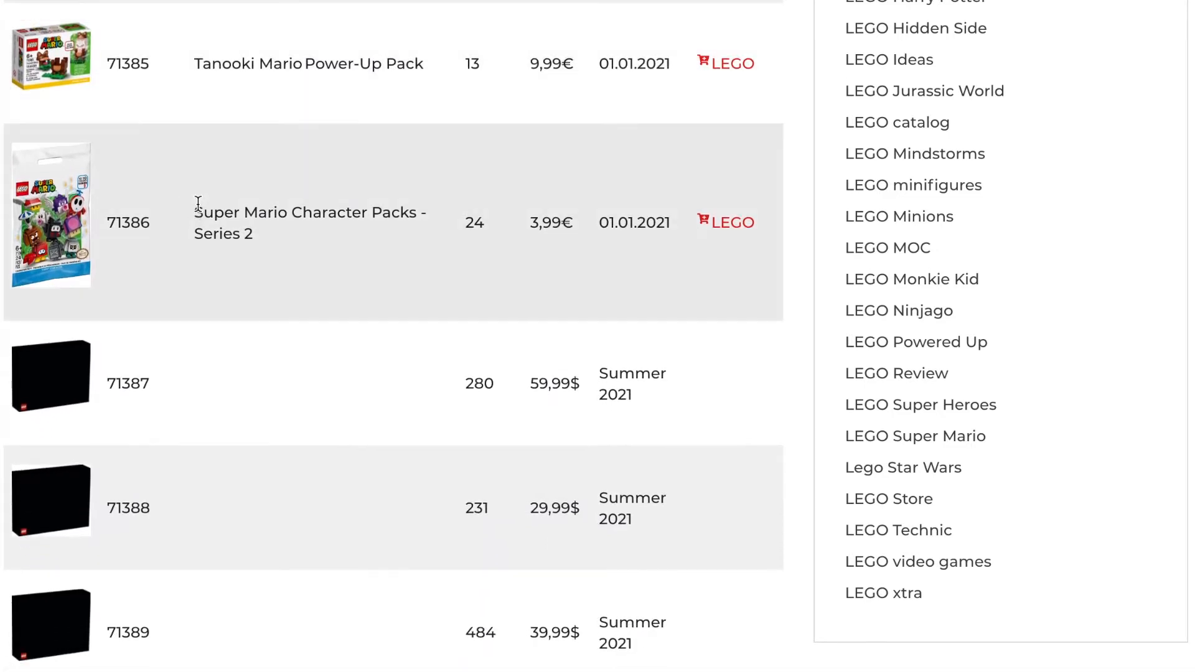
pyautogui.scroll(-3)
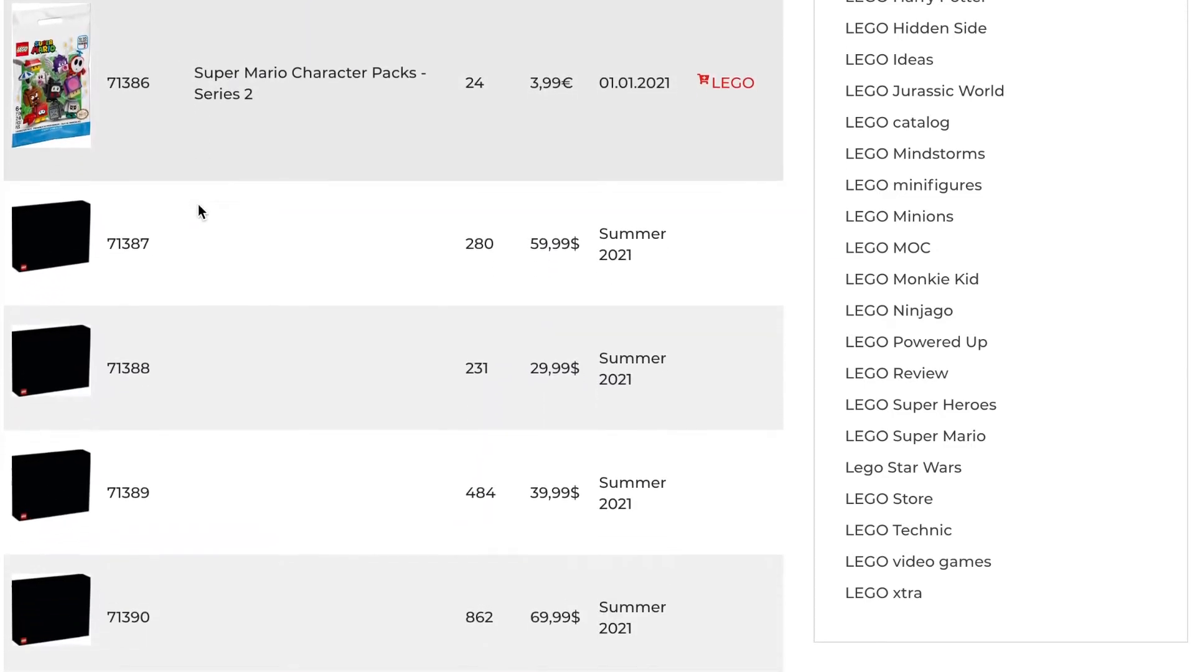
pyautogui.scroll(-3)
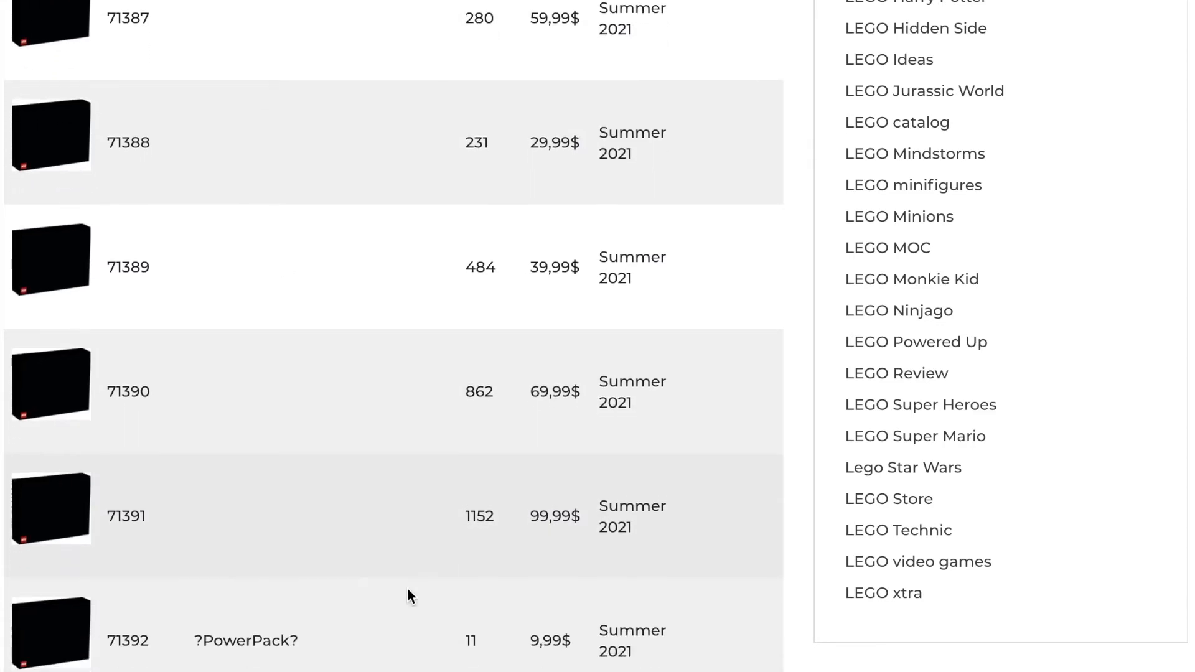
pyautogui.scroll(-3)
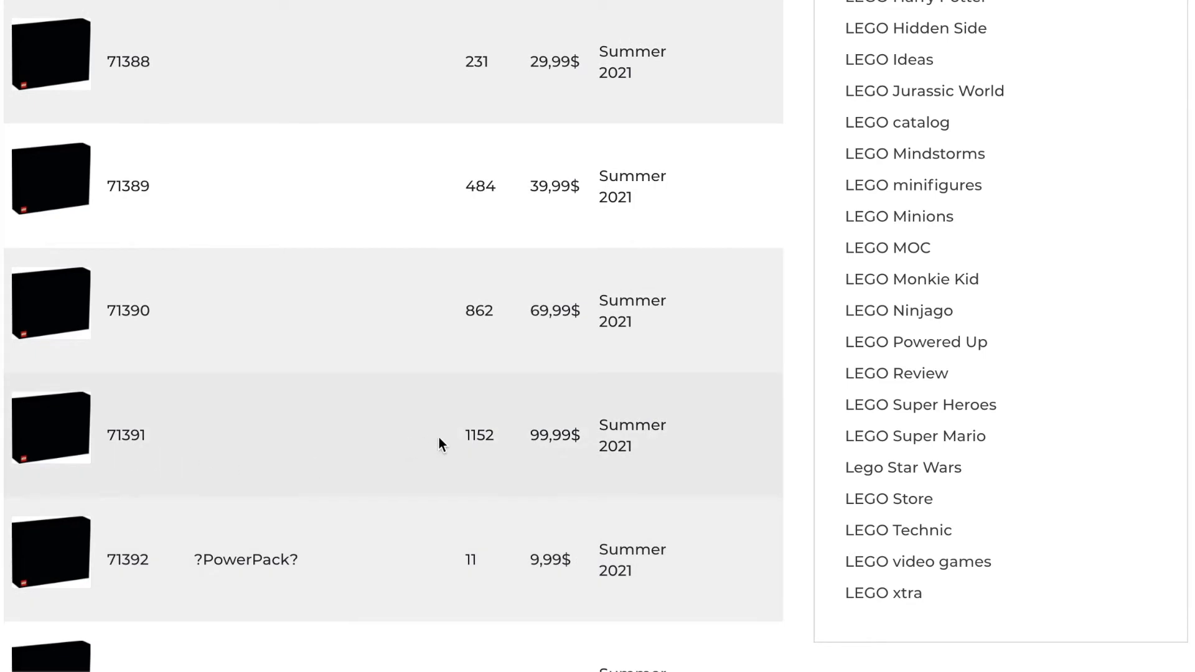
pyautogui.moveTo(479, 455)
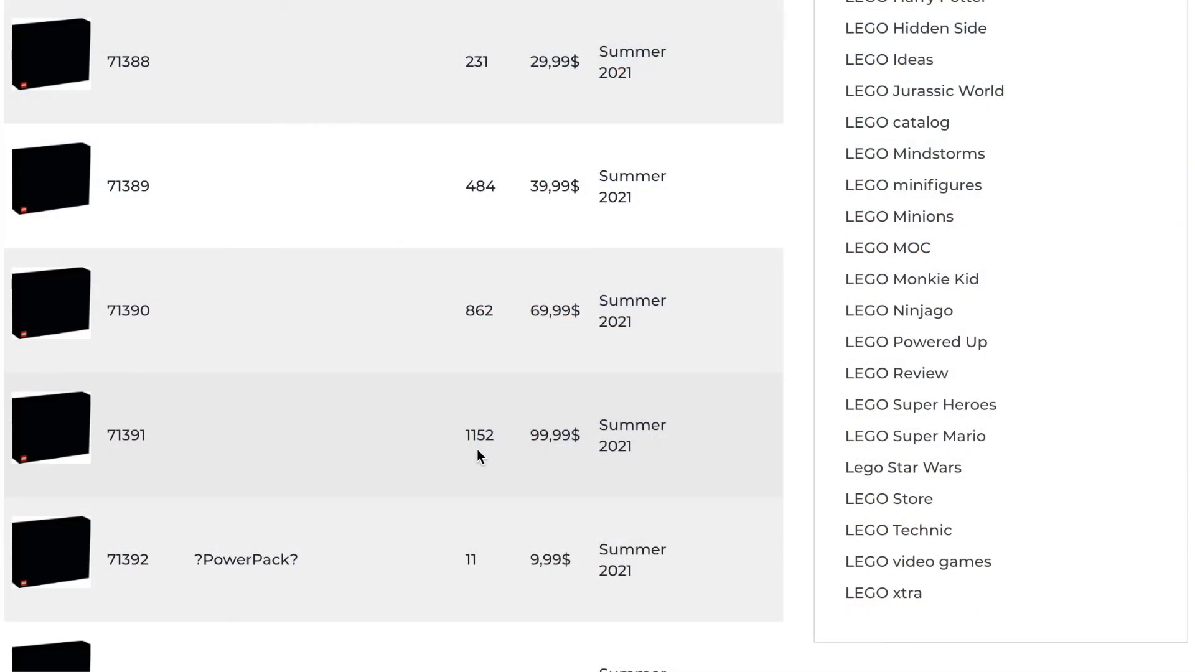
pyautogui.scroll(-3)
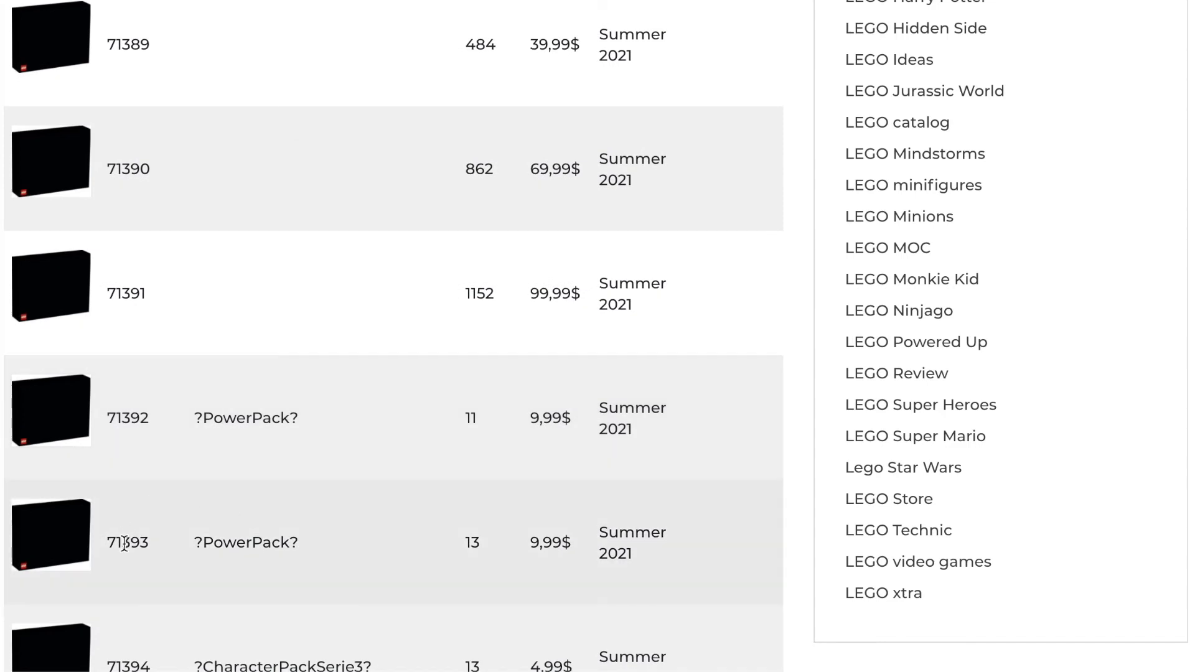
pyautogui.moveTo(300, 516)
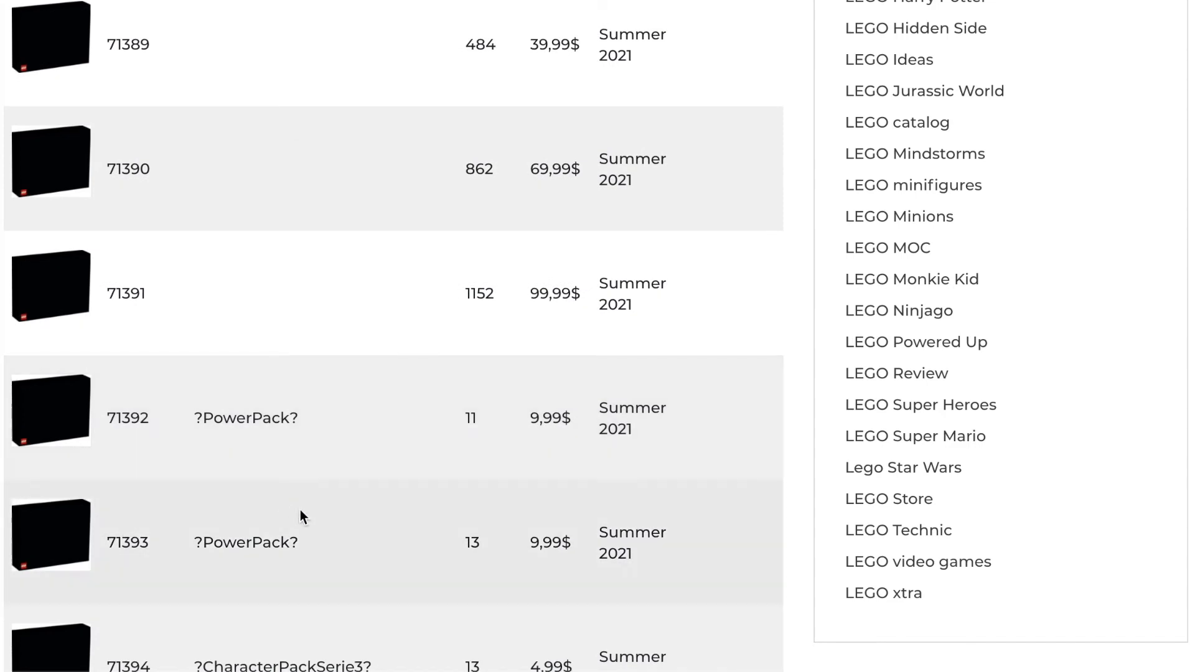
pyautogui.moveTo(452, 519)
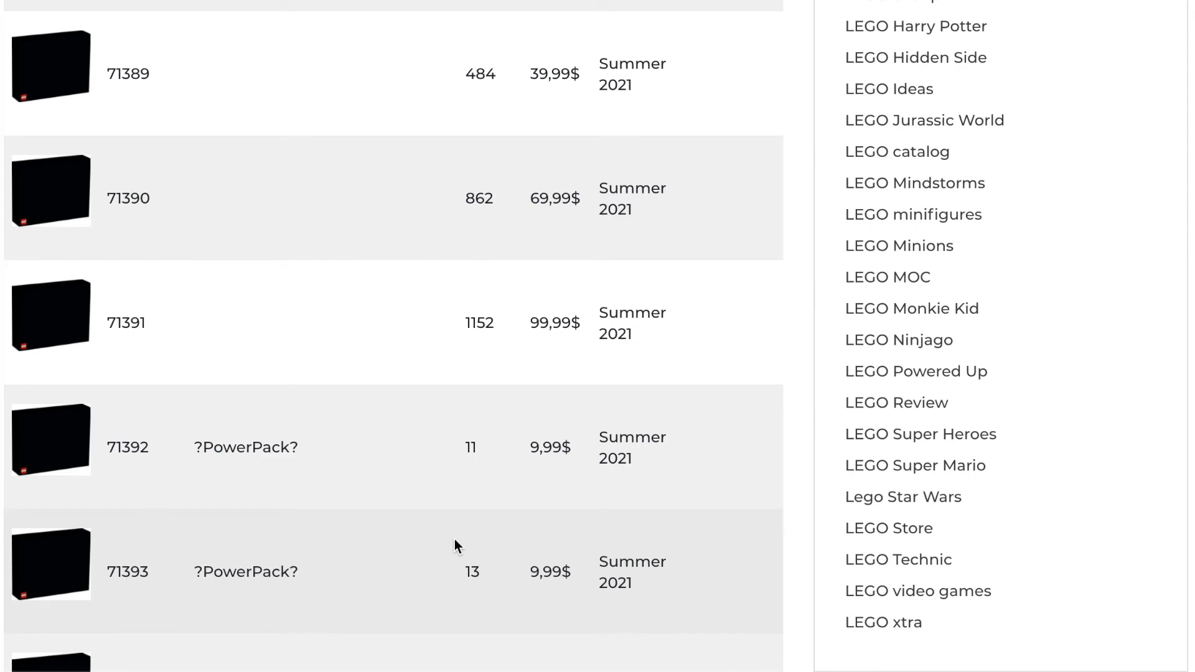
pyautogui.scroll(-3)
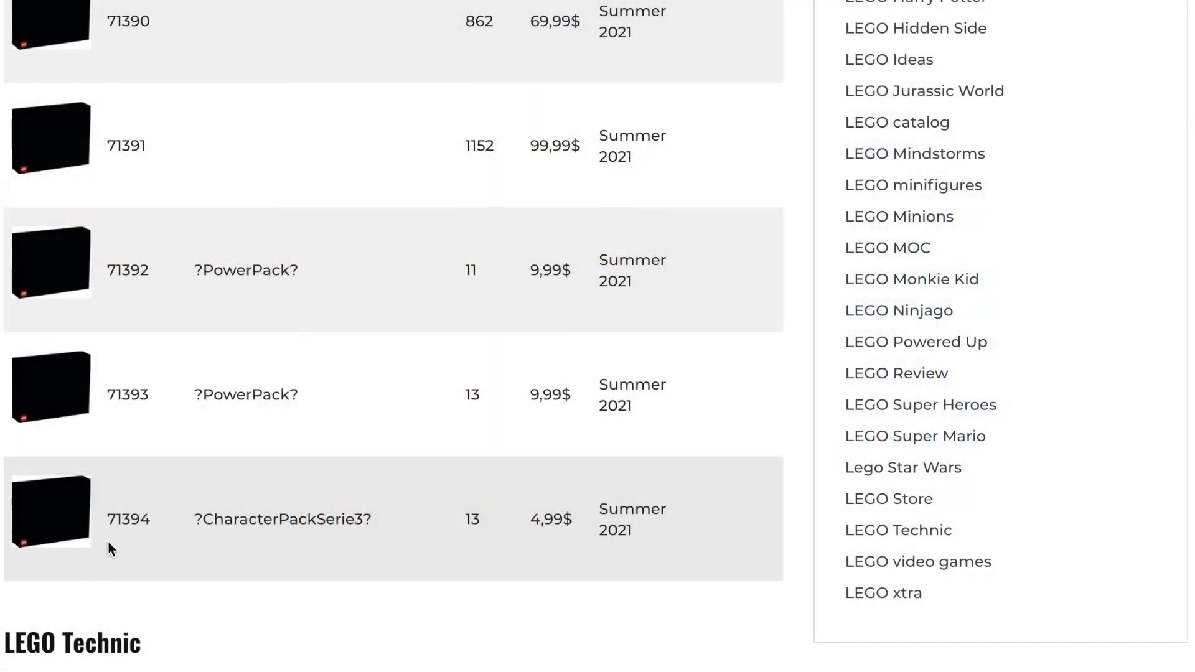